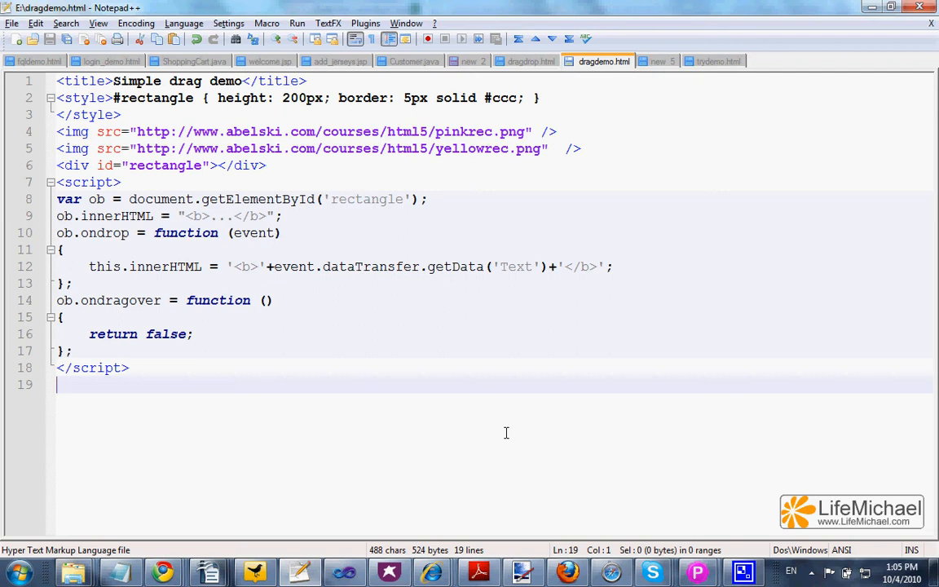
mouse_move(548, 421)
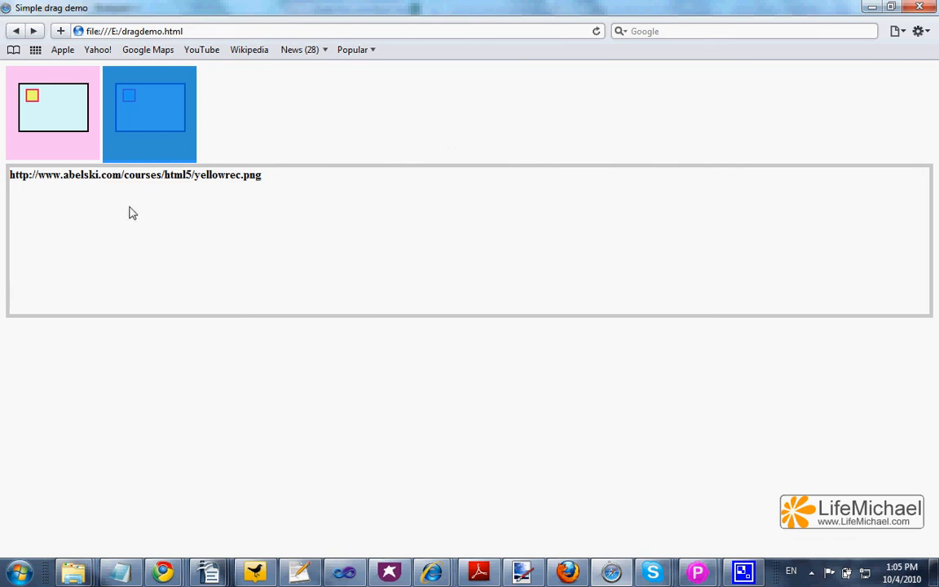
mouse_move(408, 486)
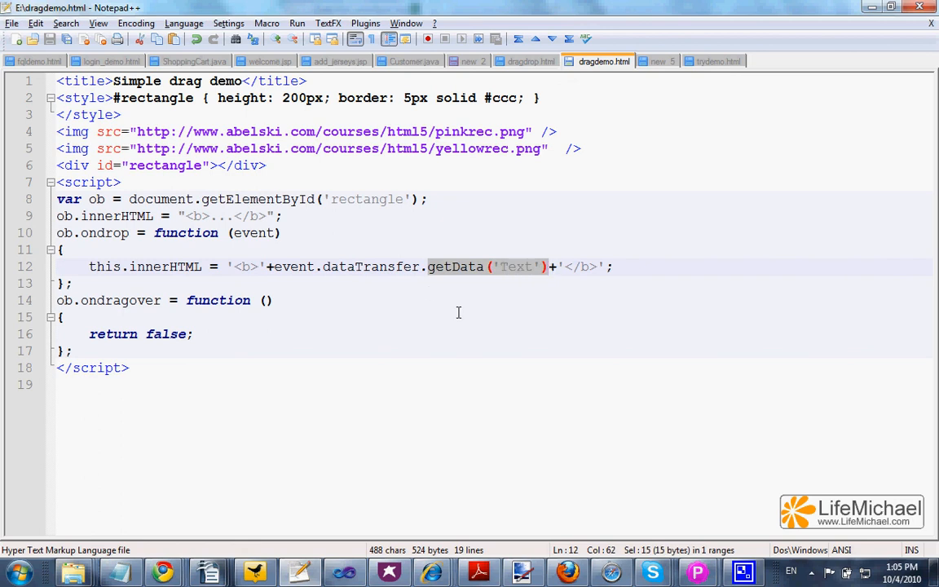
Step: Highlight getData and event in the ondrop handler of dragdemo.html to explain them
double_click(370, 268)
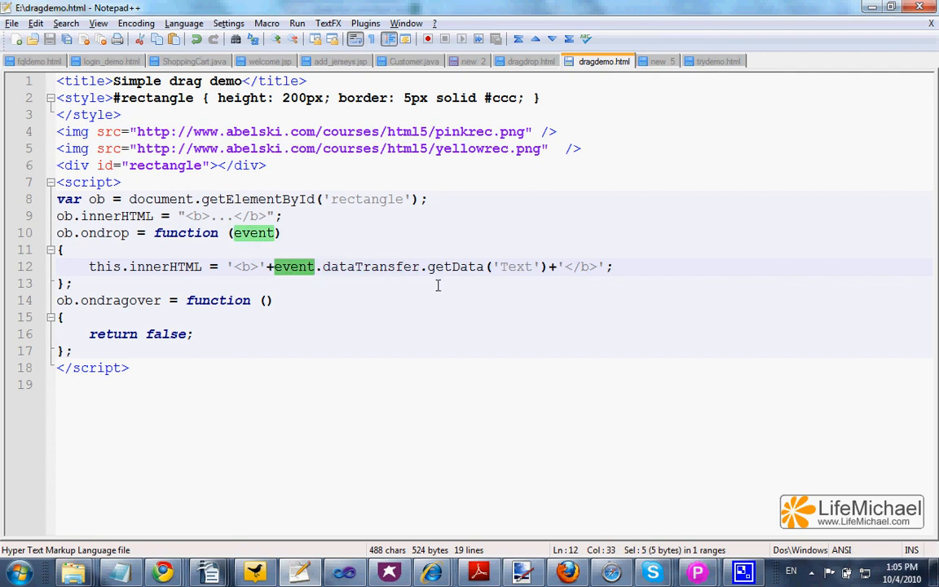
left_click(372, 198)
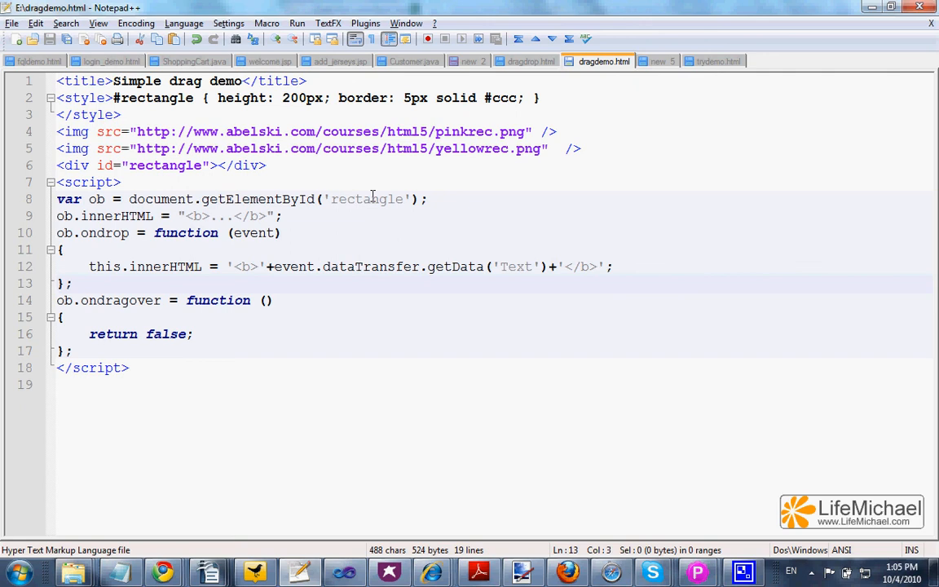
mouse_move(504, 316)
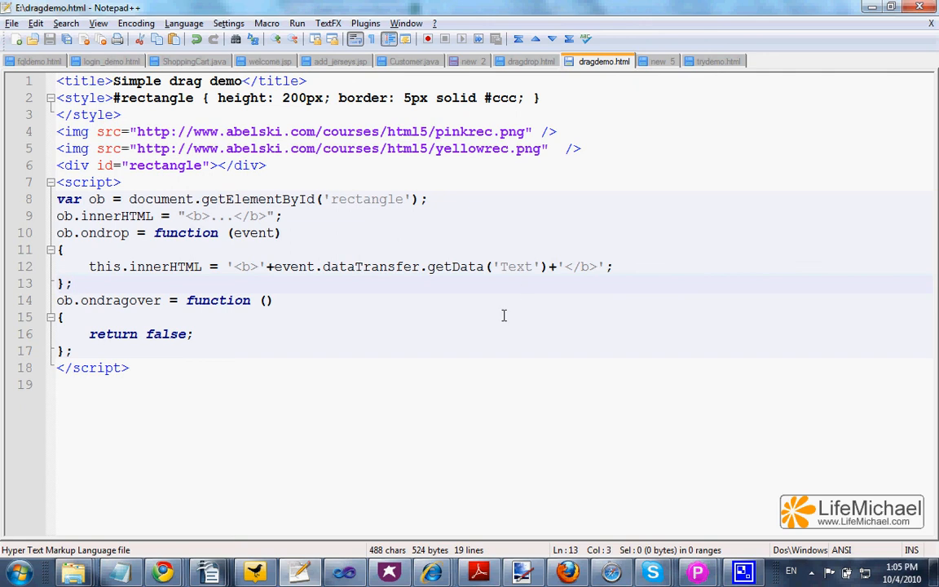
mouse_move(305, 175)
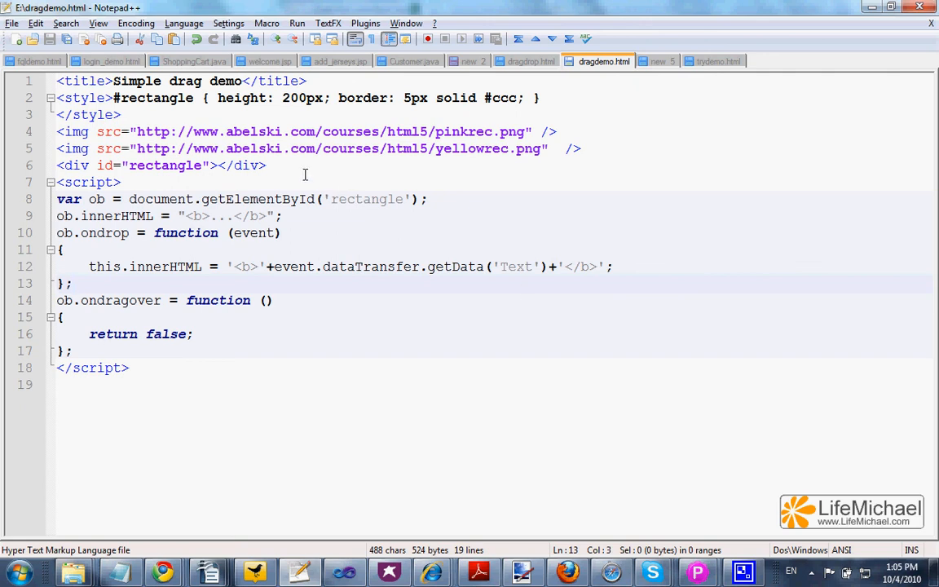
mouse_move(483, 307)
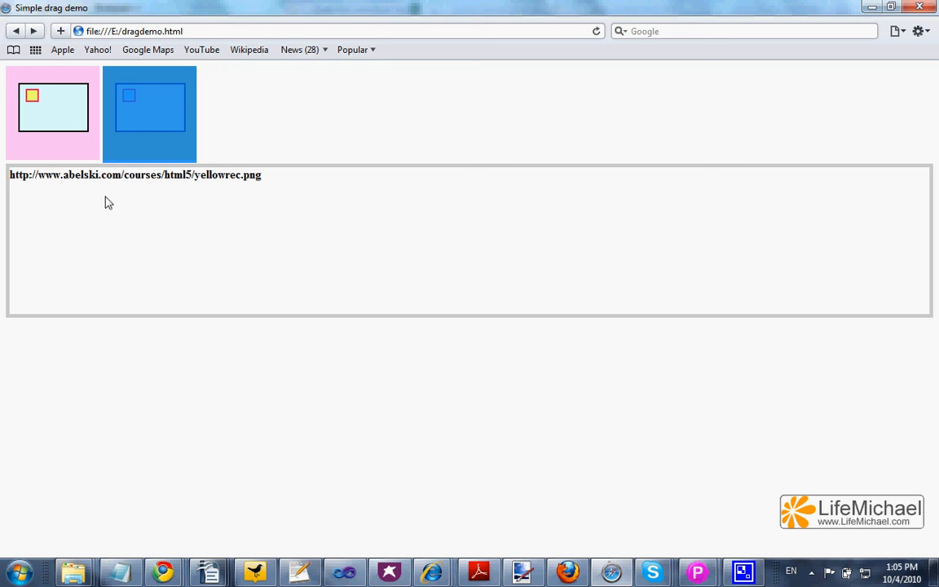
Step: Drag an image toward the bordered rectangle on the Safari demo page
left_click_drag(31, 96, 150, 107)
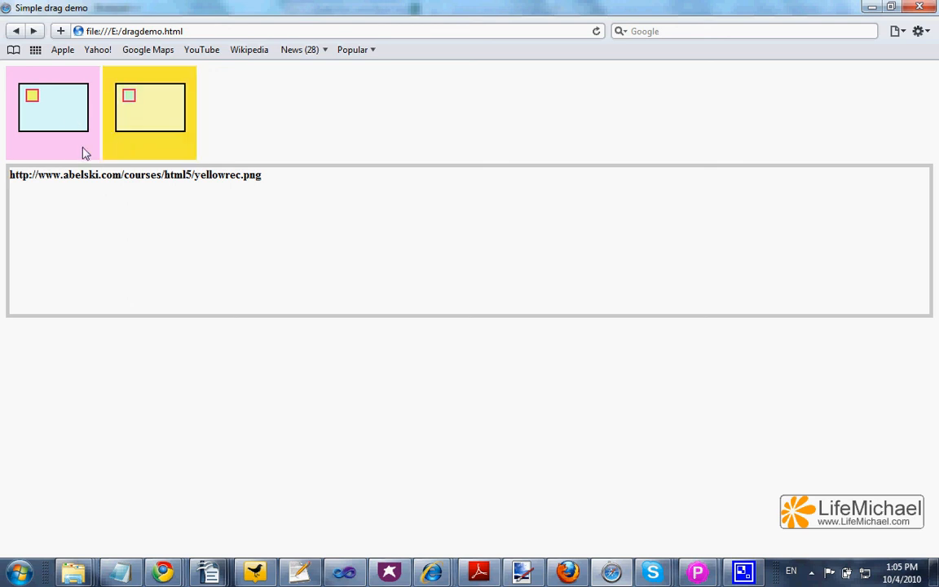